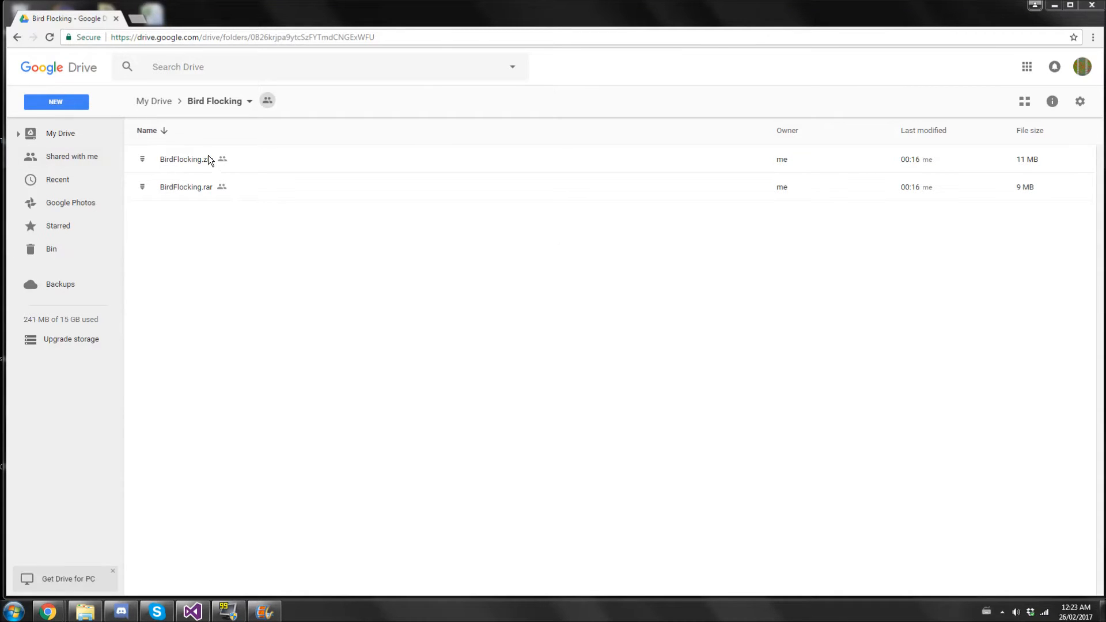
Download BirdFlocking.zip from Google Drive and shrink the browser to half the screen.
click(186, 186)
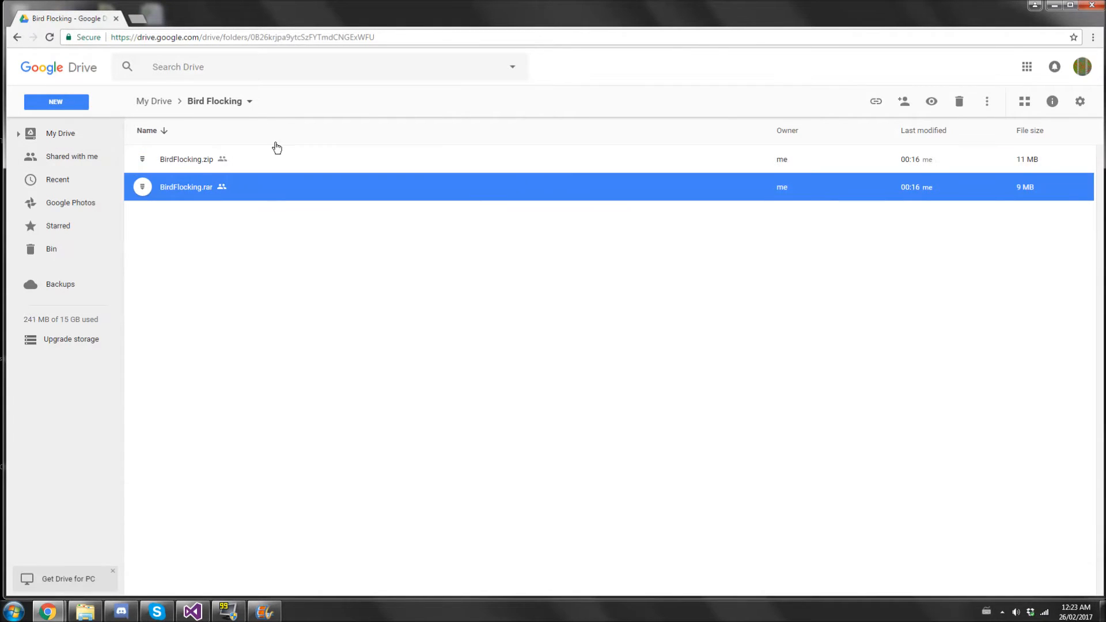
right_click(186, 159)
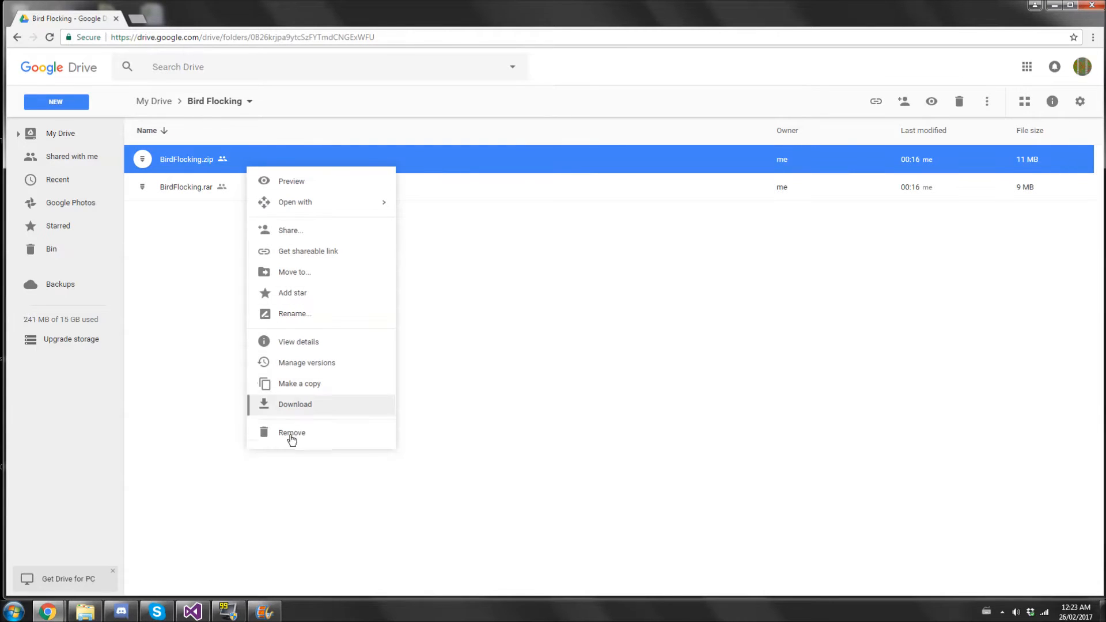
click(295, 404)
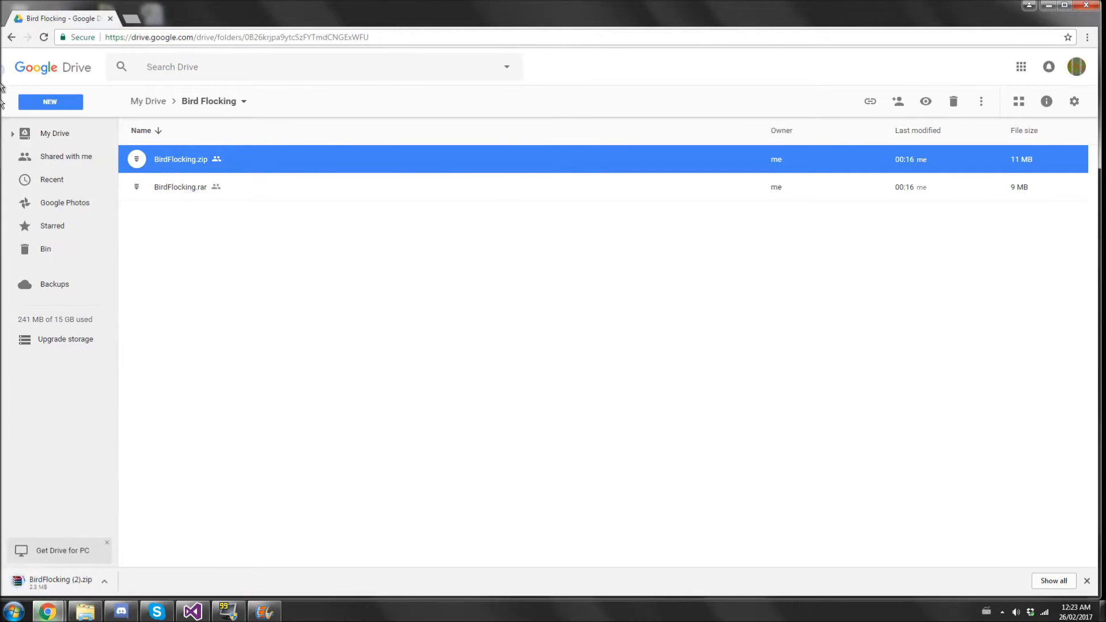
click(1052, 6)
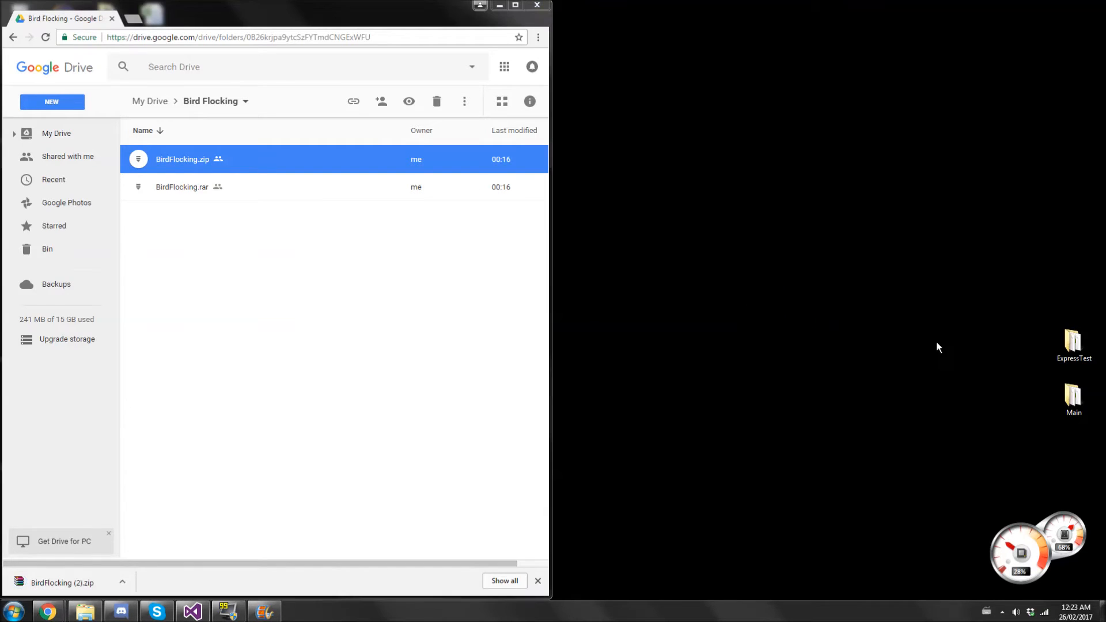
Place the downloaded BirdFlocking (2).zip on the desktop and open it in WinRAR.
right_click(767, 240)
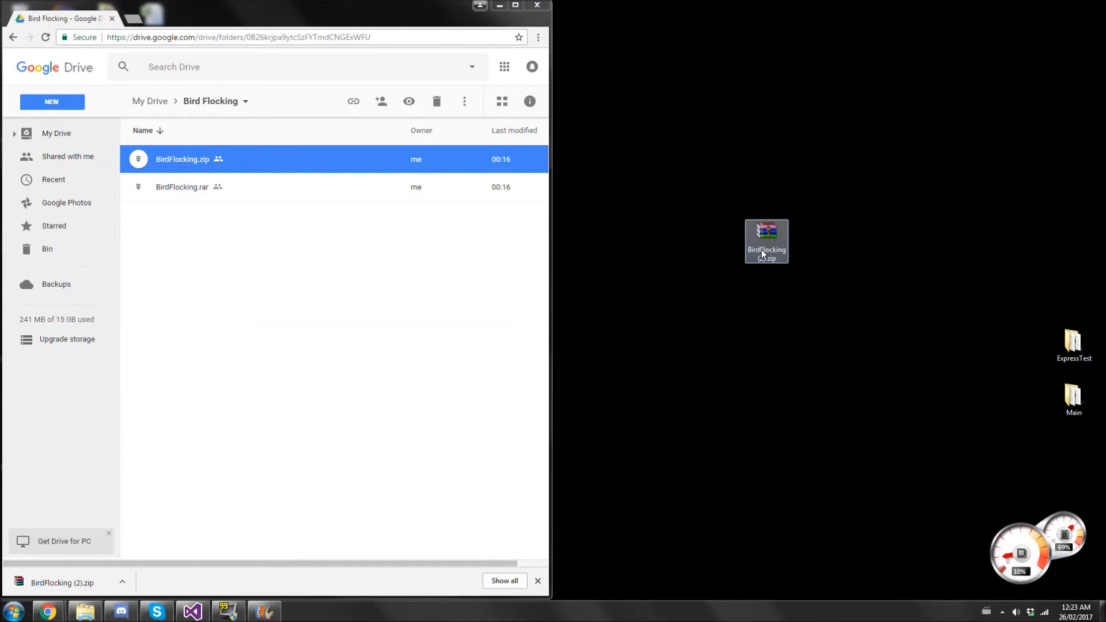
double_click(766, 236)
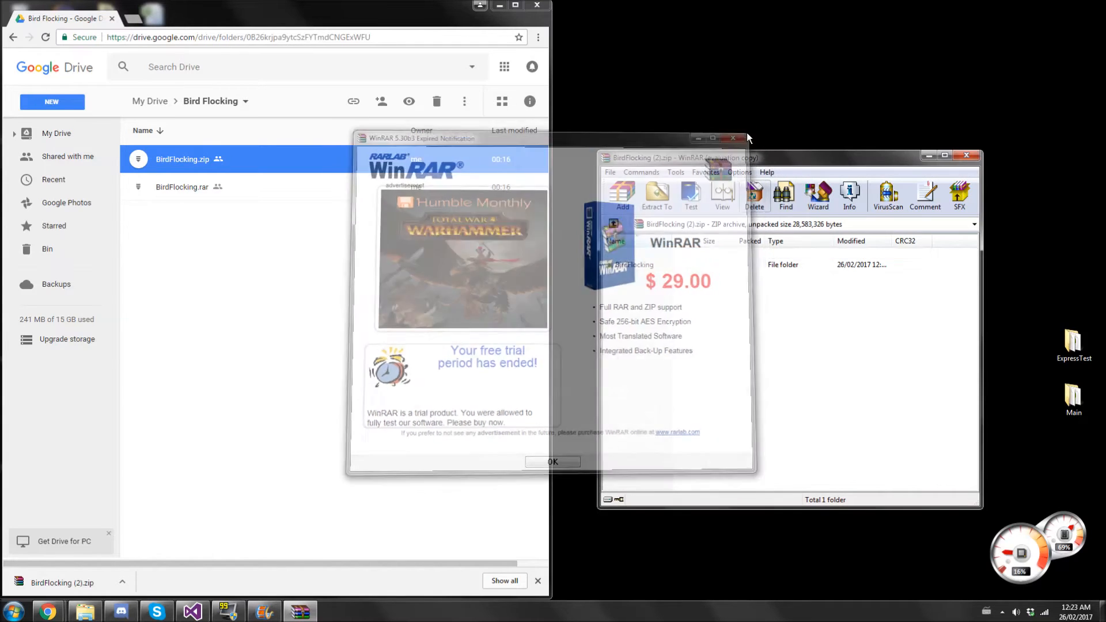
Extract the BirdFlocking folder to the desktop and run BirdFlocking.exe past the security warning.
click(552, 461)
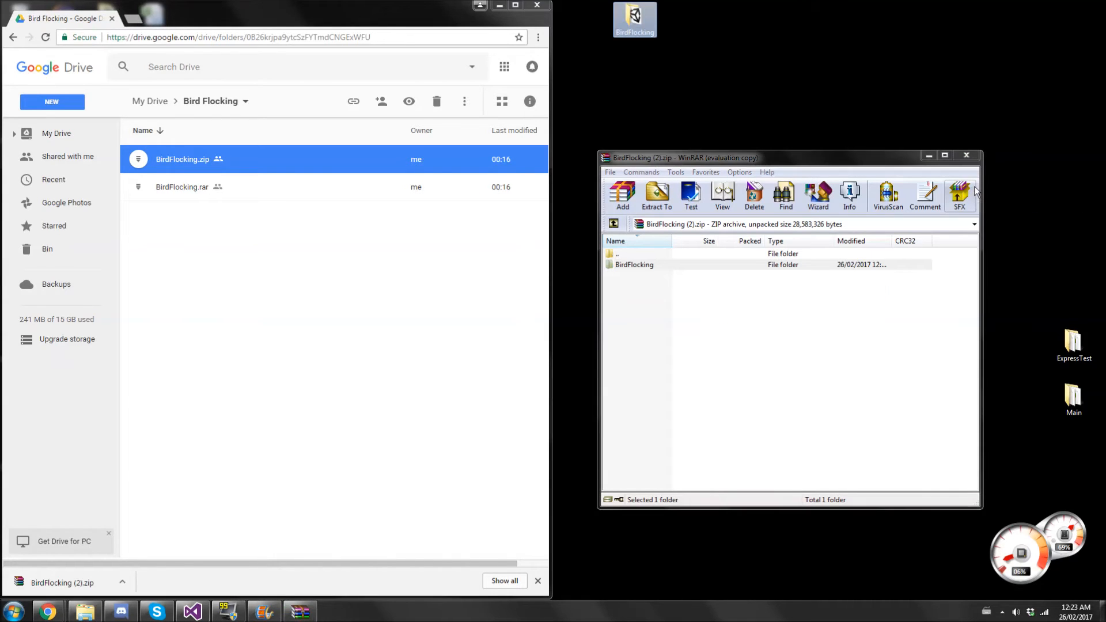
mouse_move(958, 164)
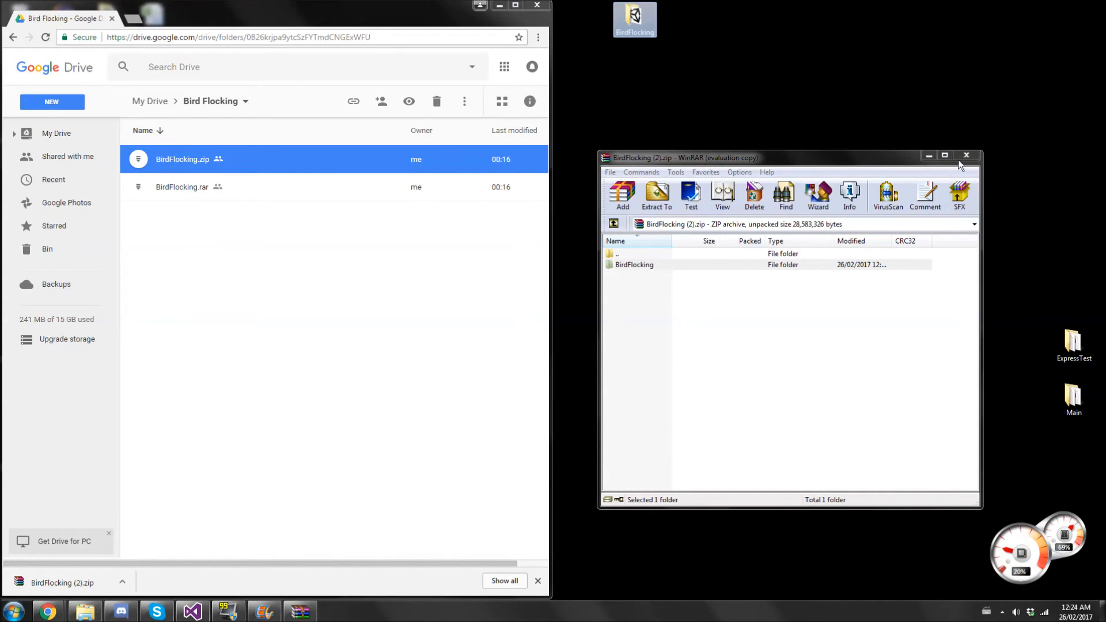
click(966, 155)
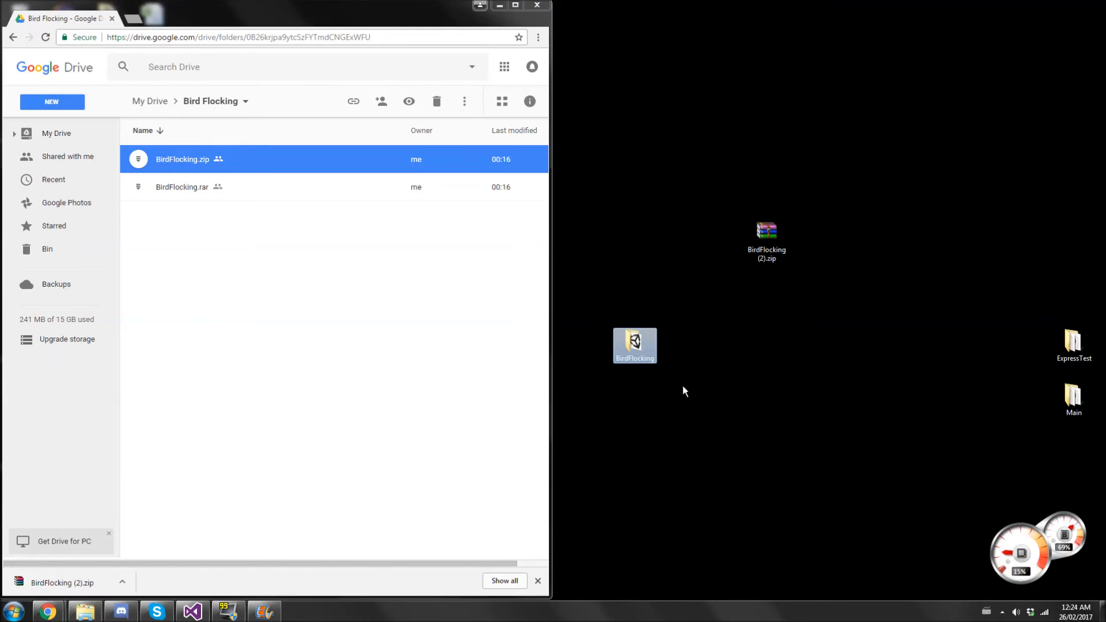
mouse_move(641, 366)
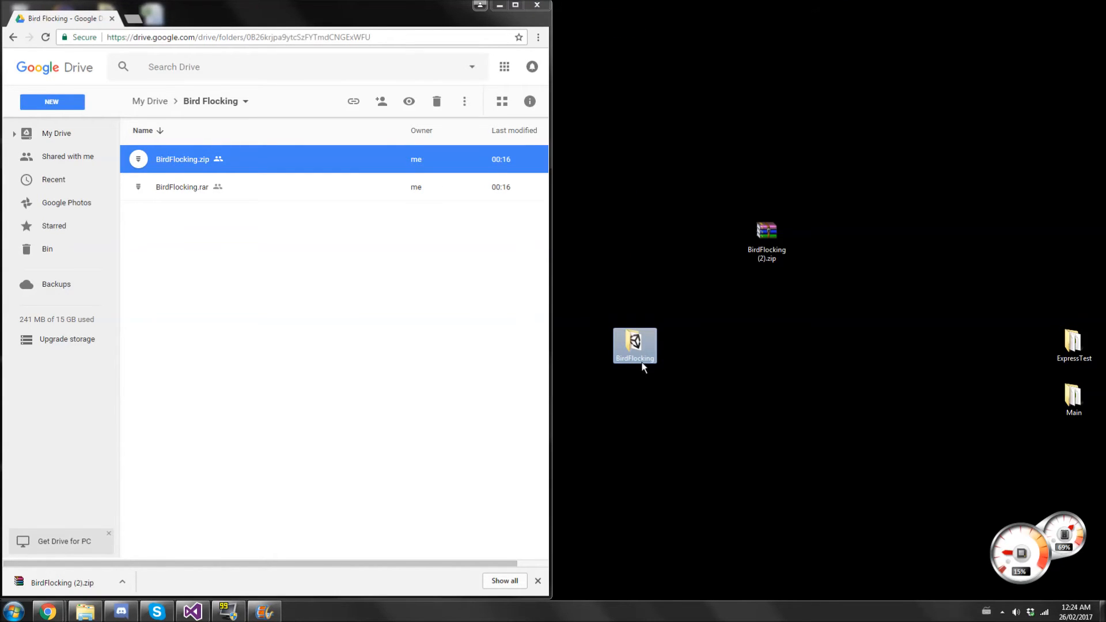
double_click(633, 346)
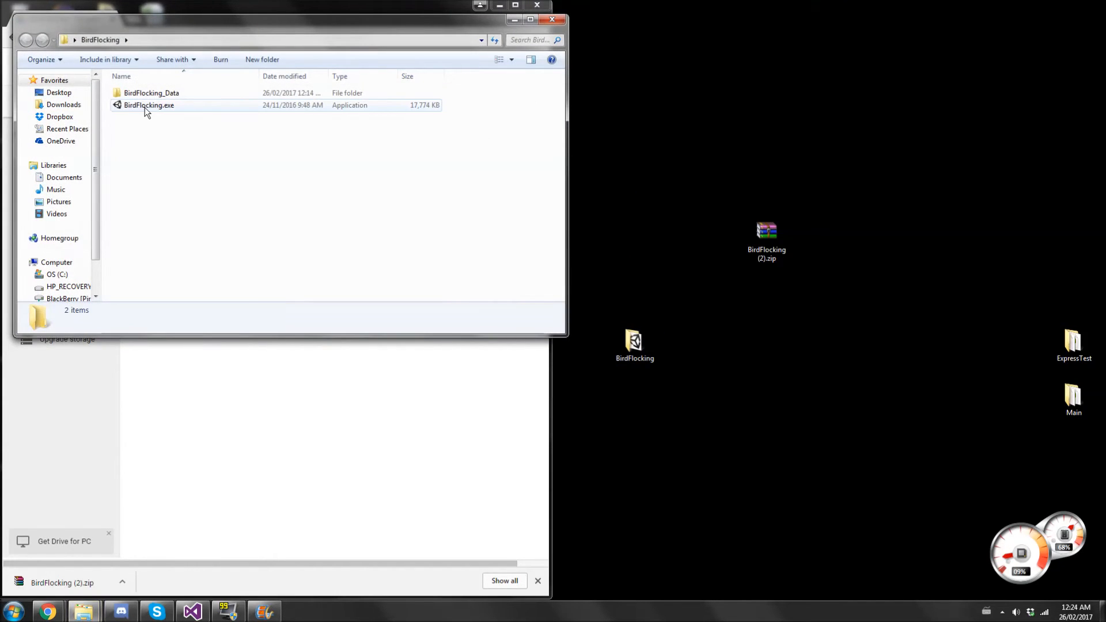
double_click(148, 105)
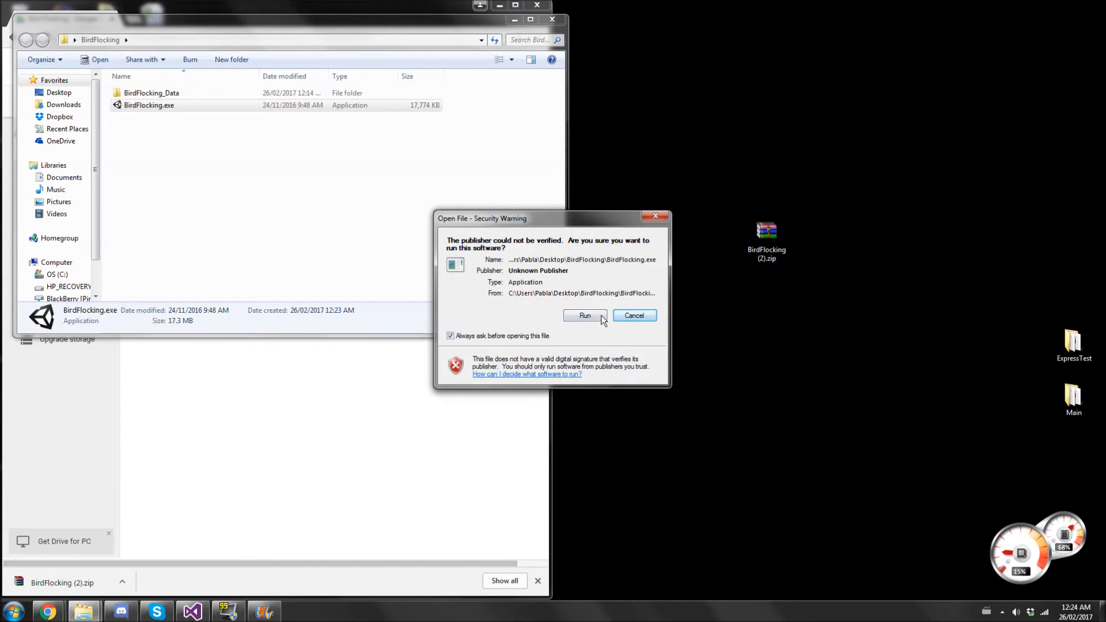
click(585, 315)
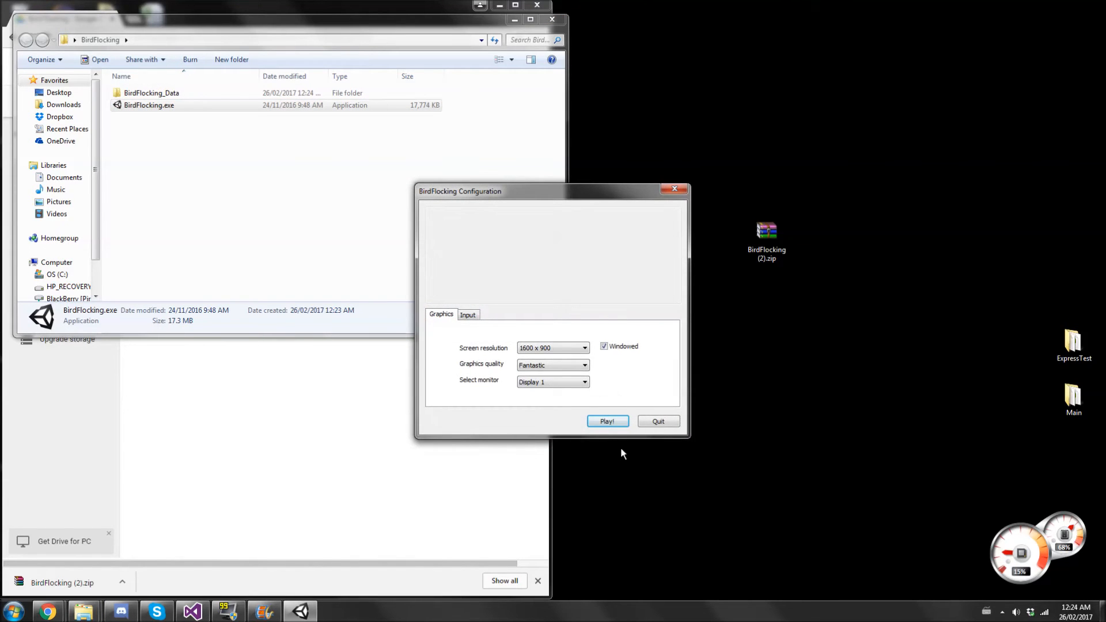
click(606, 421)
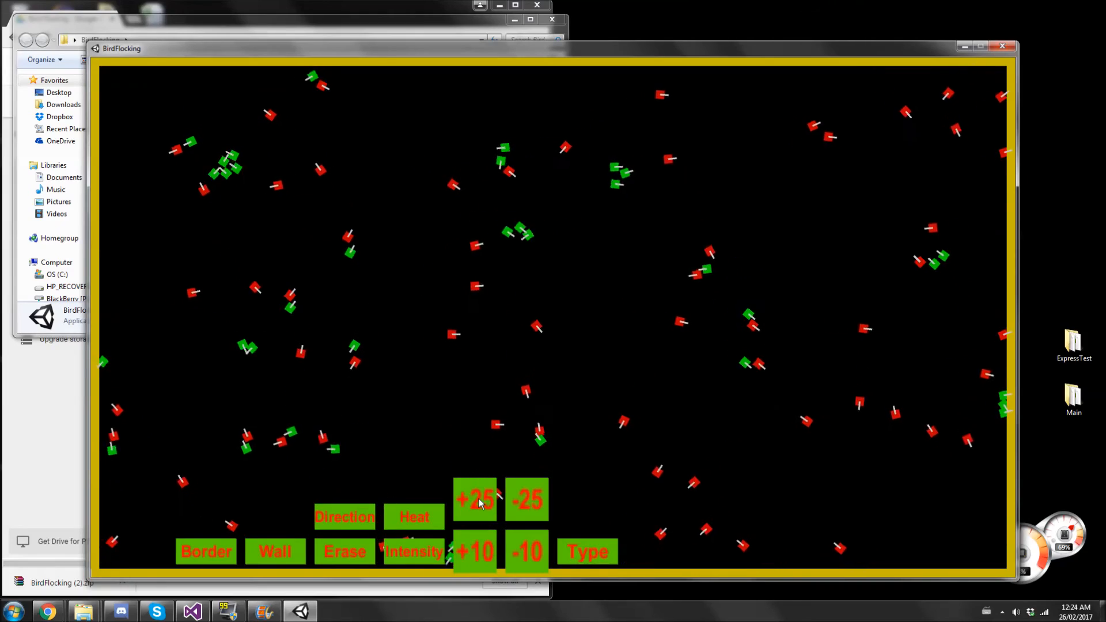
Add 25 more birds and turn on the Intensity heat map of flock density.
click(207, 551)
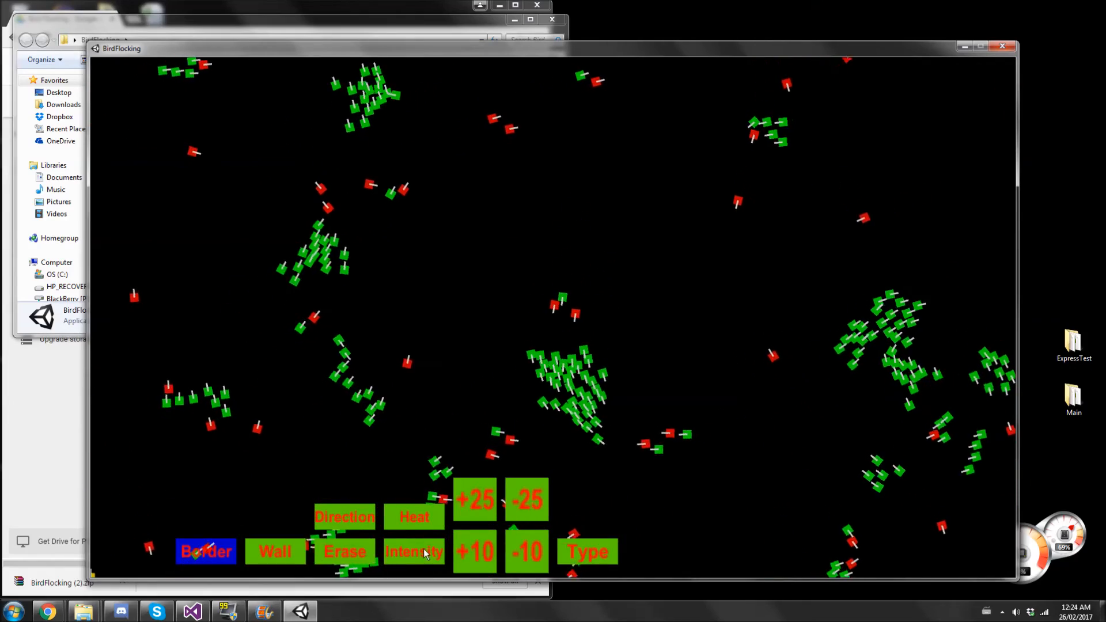
click(414, 552)
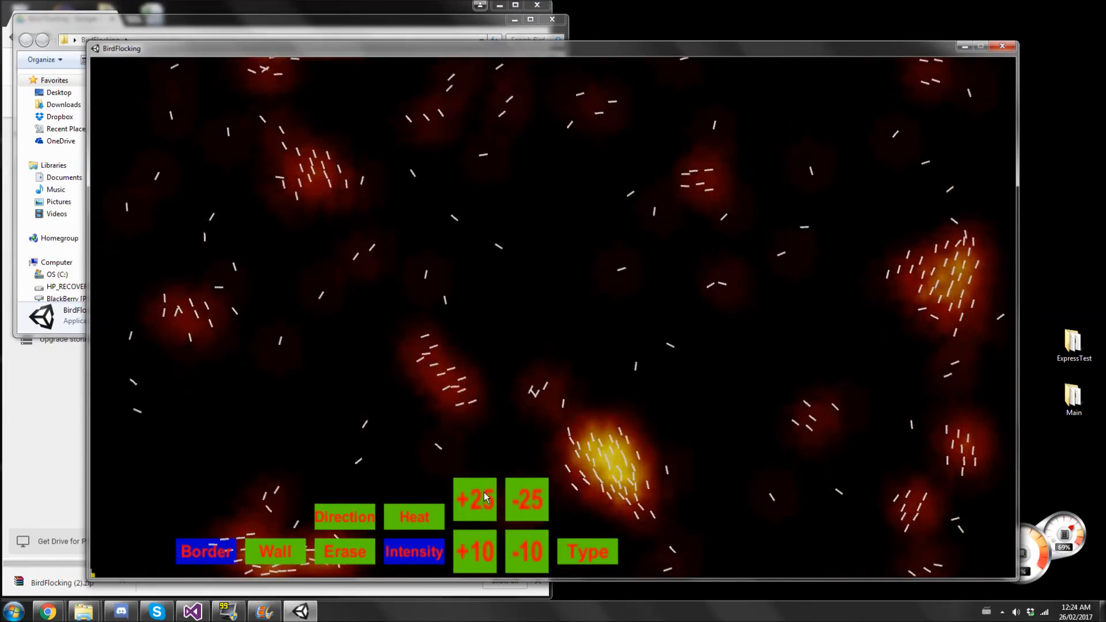